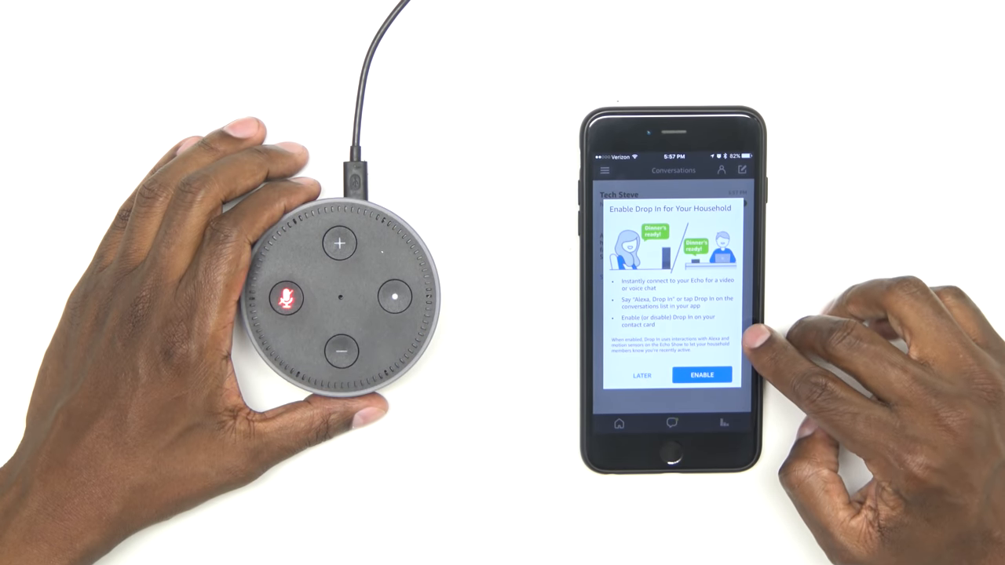
{"action": "left_click", "coordinate": [700, 374]}
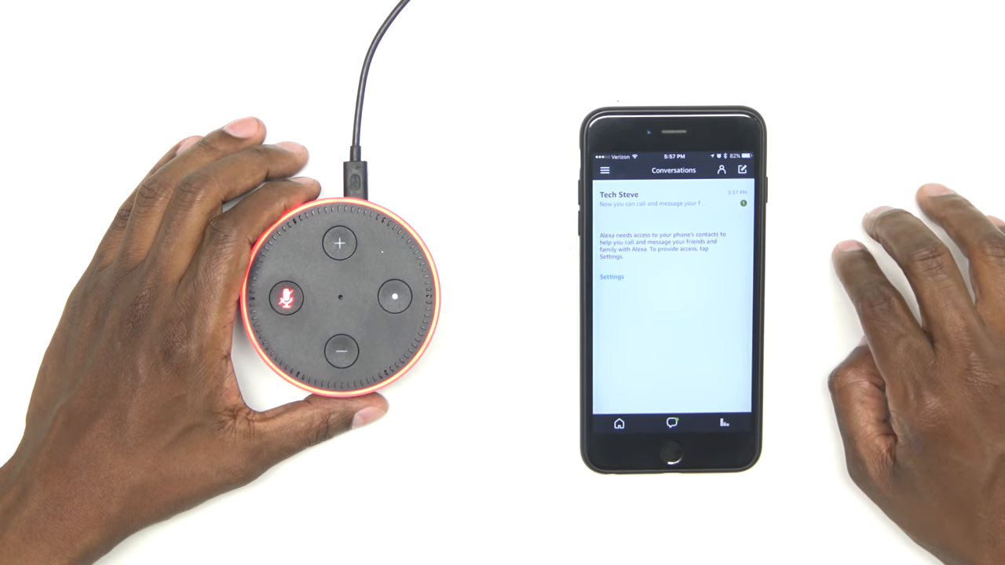